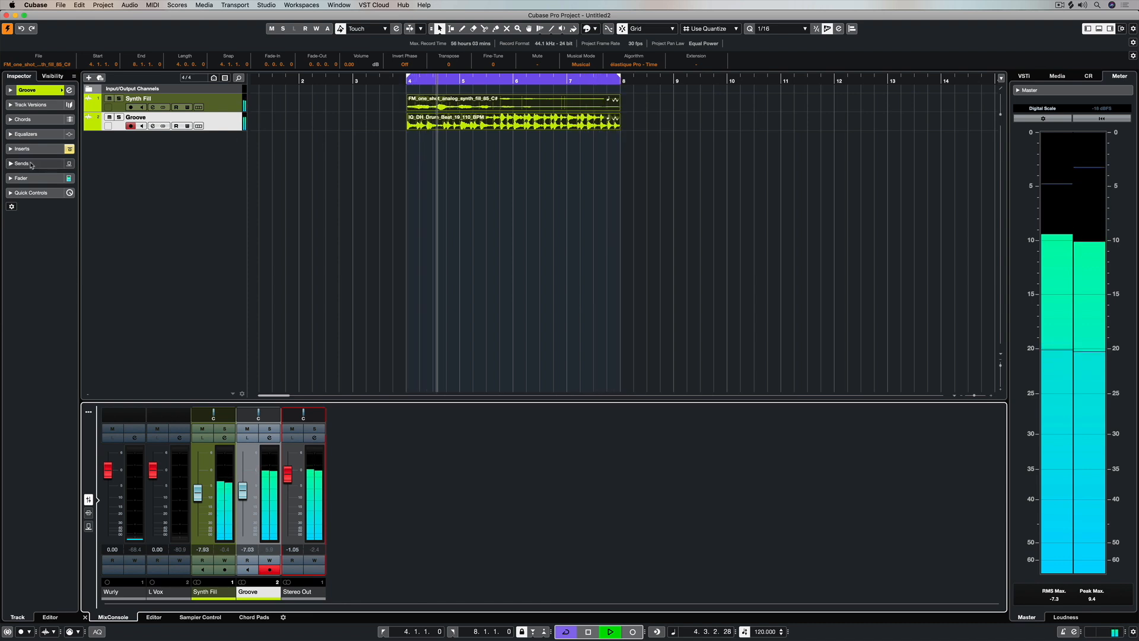
Inspect the Groove track, then open the Pool and view the synth file's stretch algorithms.
click(588, 631)
text(80)
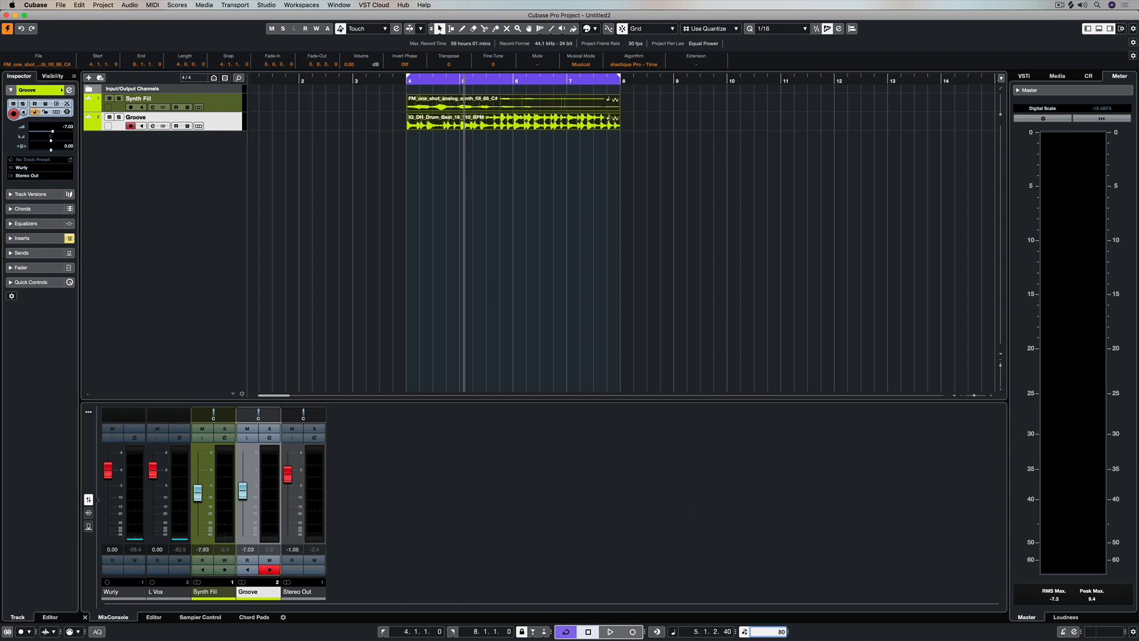
click(609, 632)
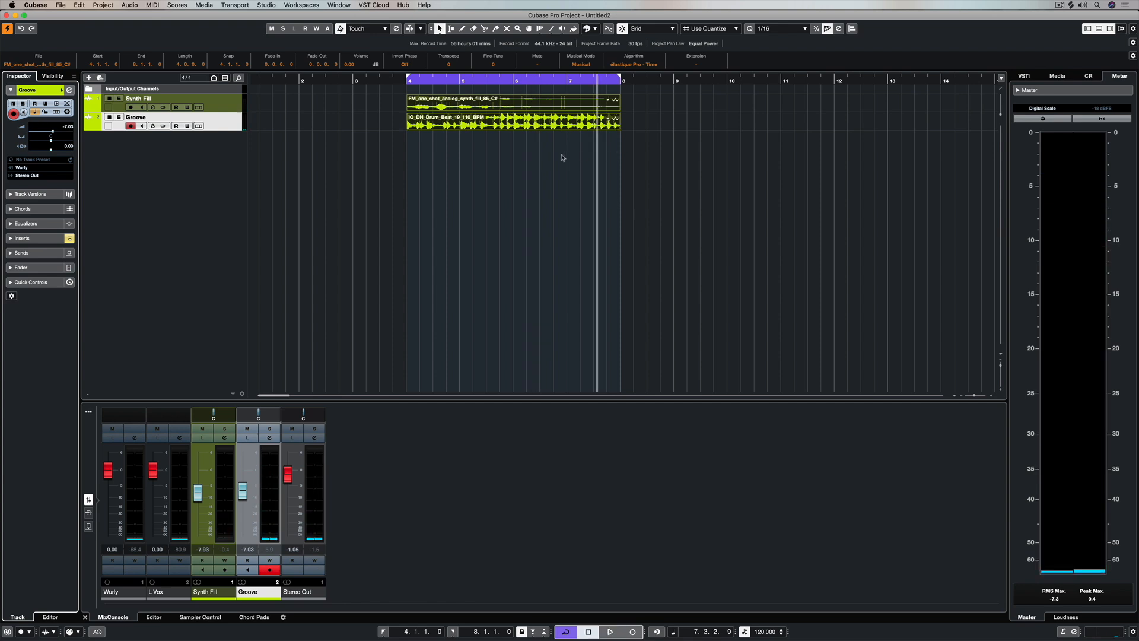
click(204, 5)
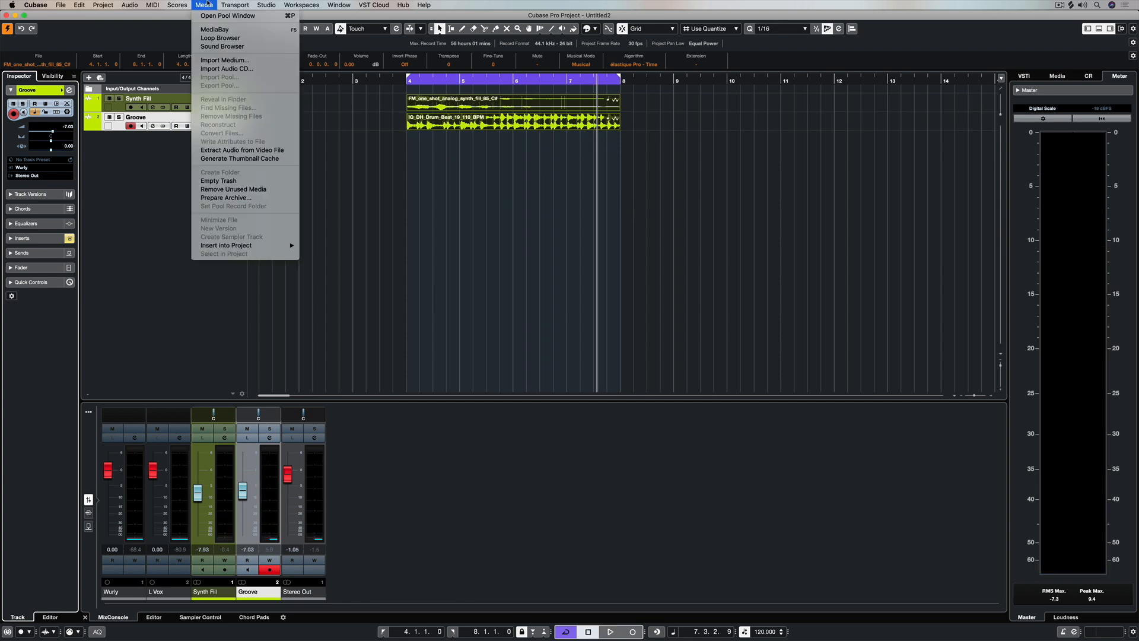
mouse_move(227, 16)
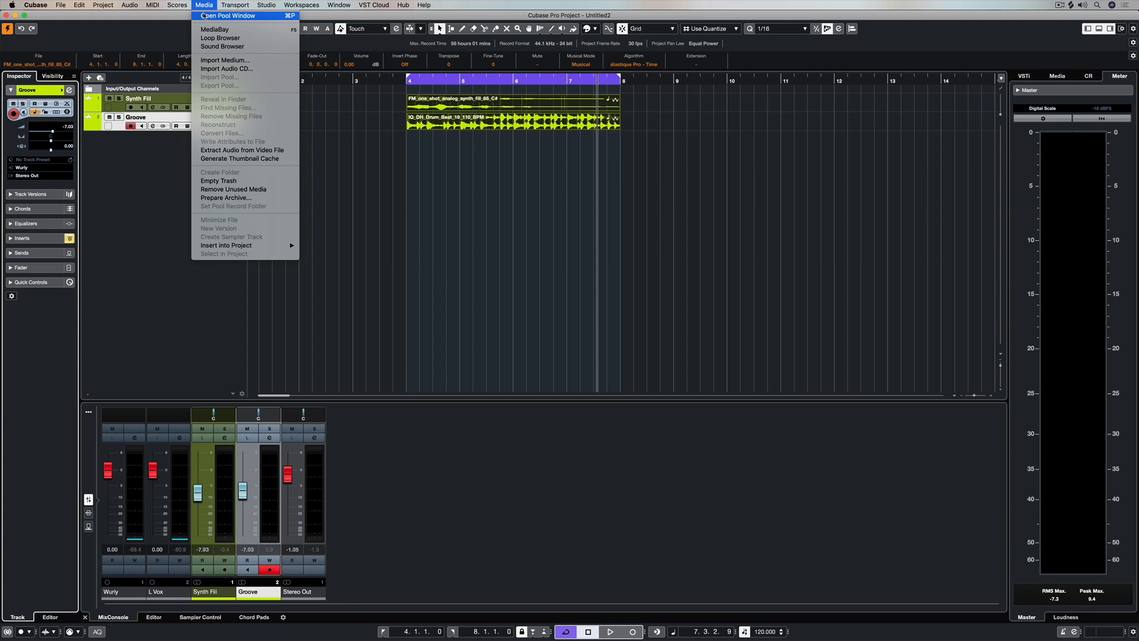
click(228, 15)
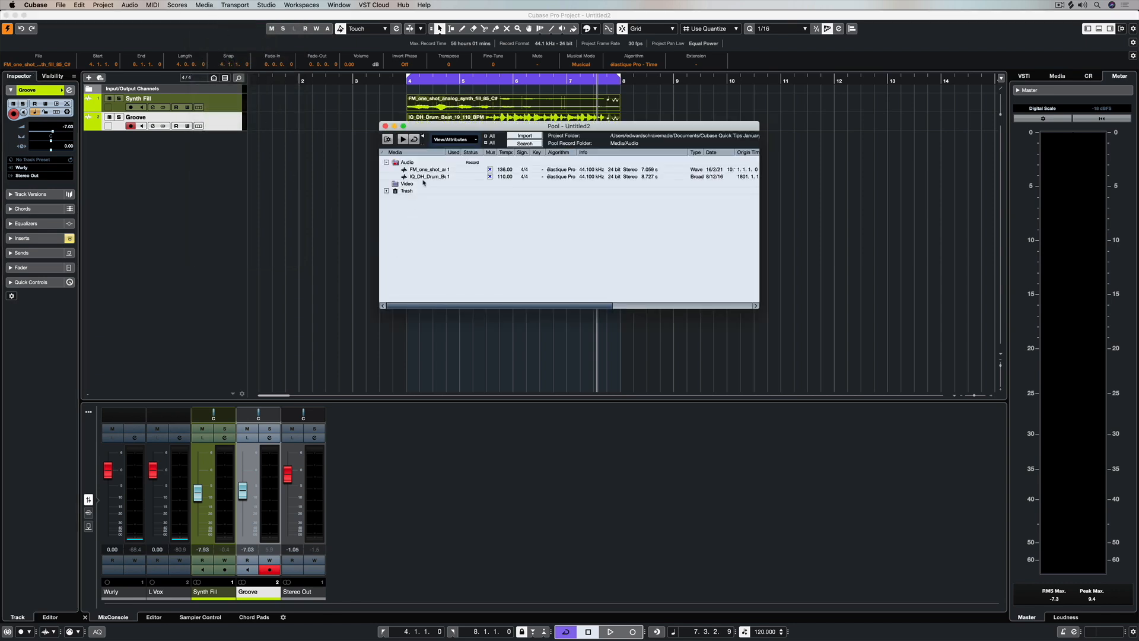
click(427, 169)
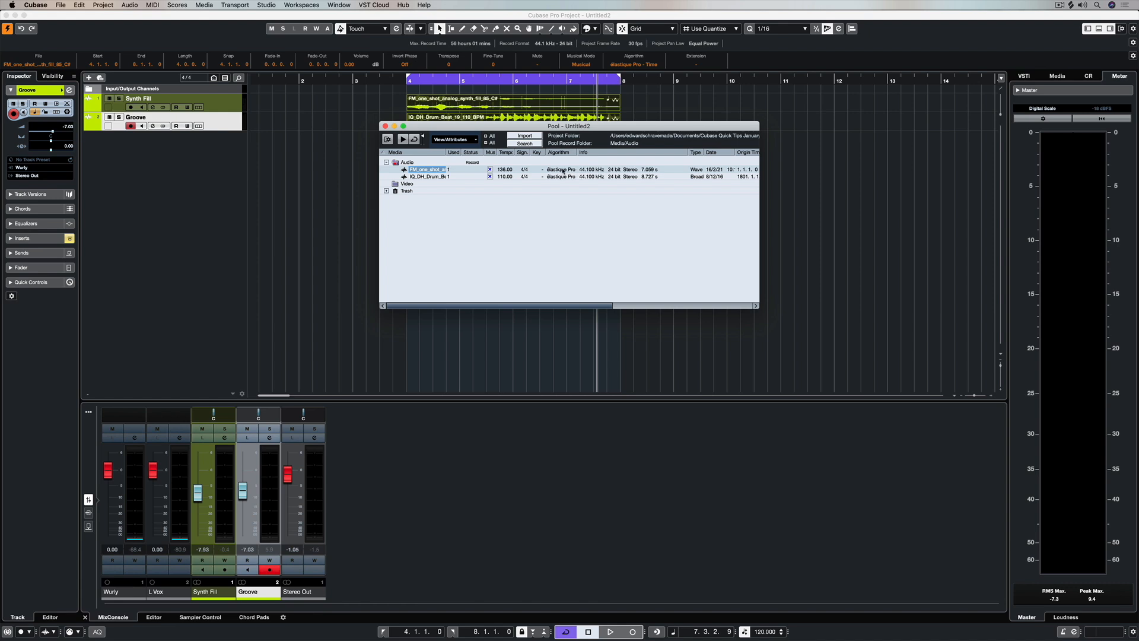
click(559, 177)
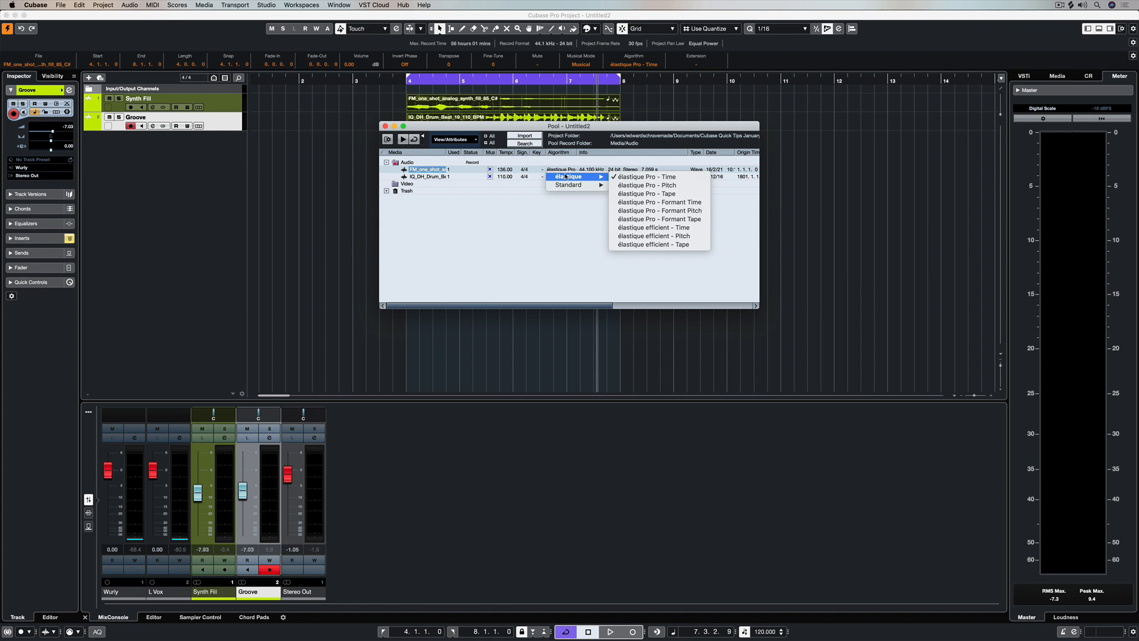
mouse_move(646, 193)
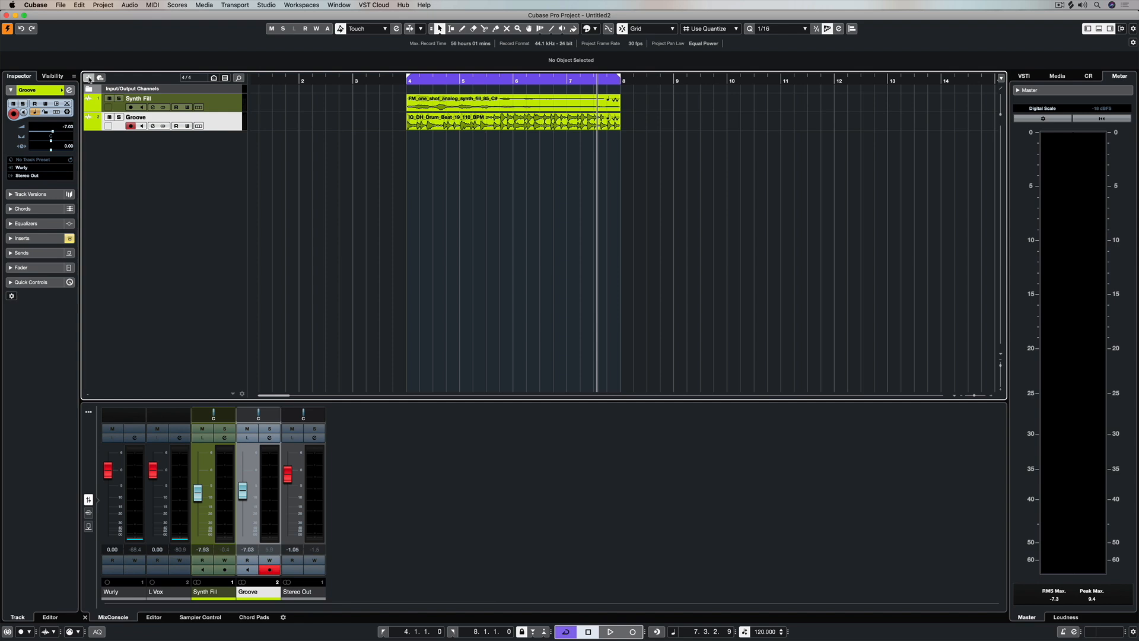
Add a Ramp-curve Tempo track, lower the bar 8 point, and activate it in the Transport.
click(88, 78)
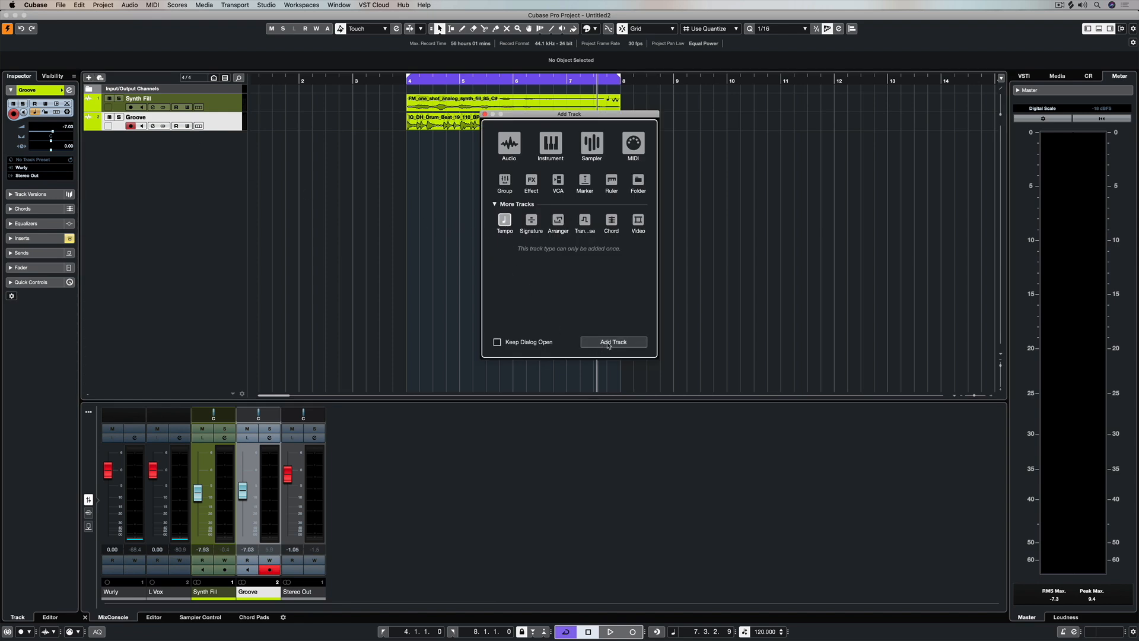
click(612, 342)
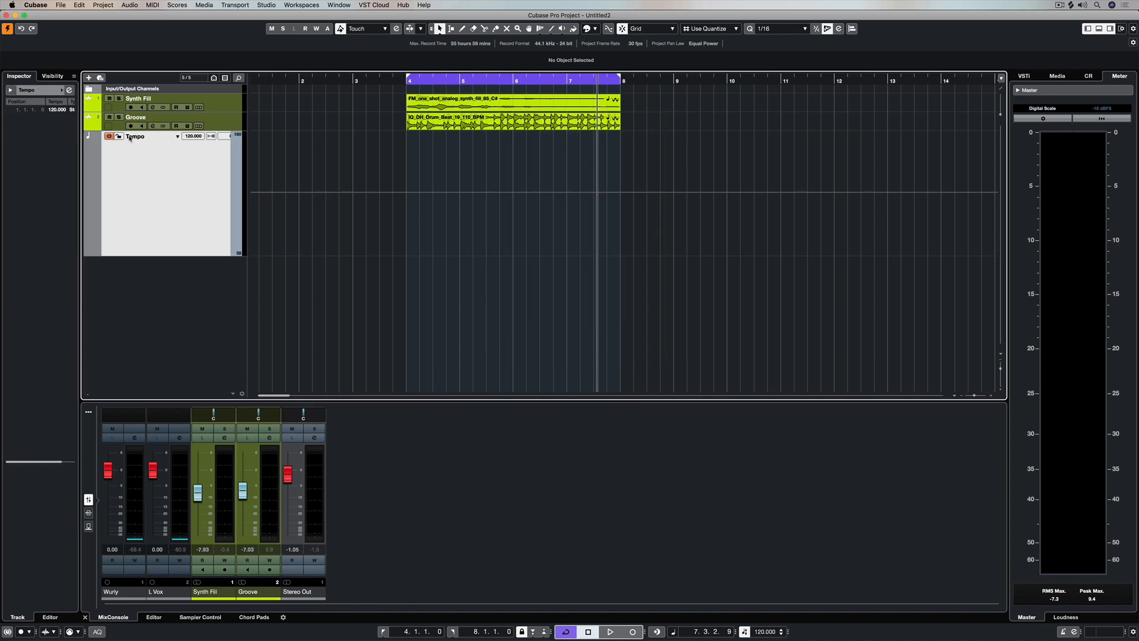
click(211, 136)
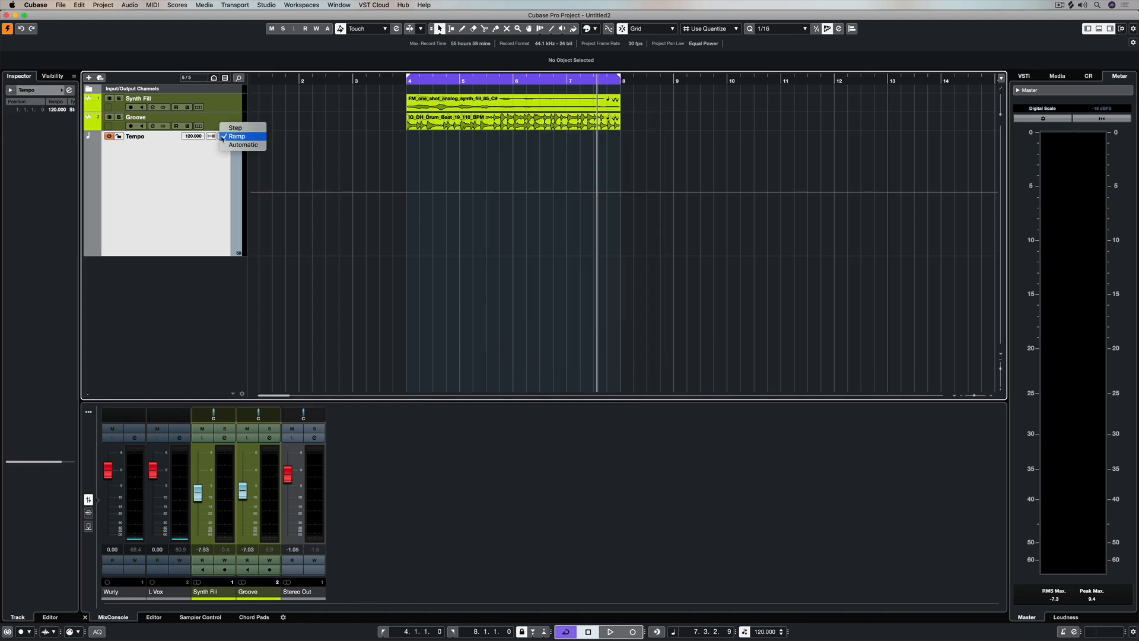
click(236, 137)
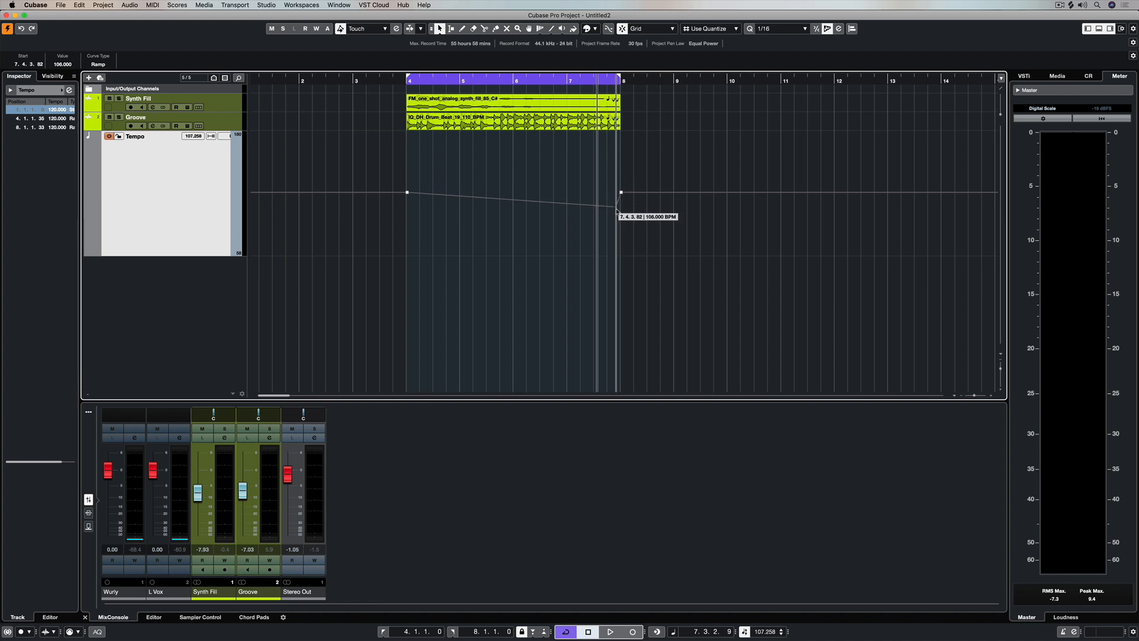
drag(620, 192, 609, 250)
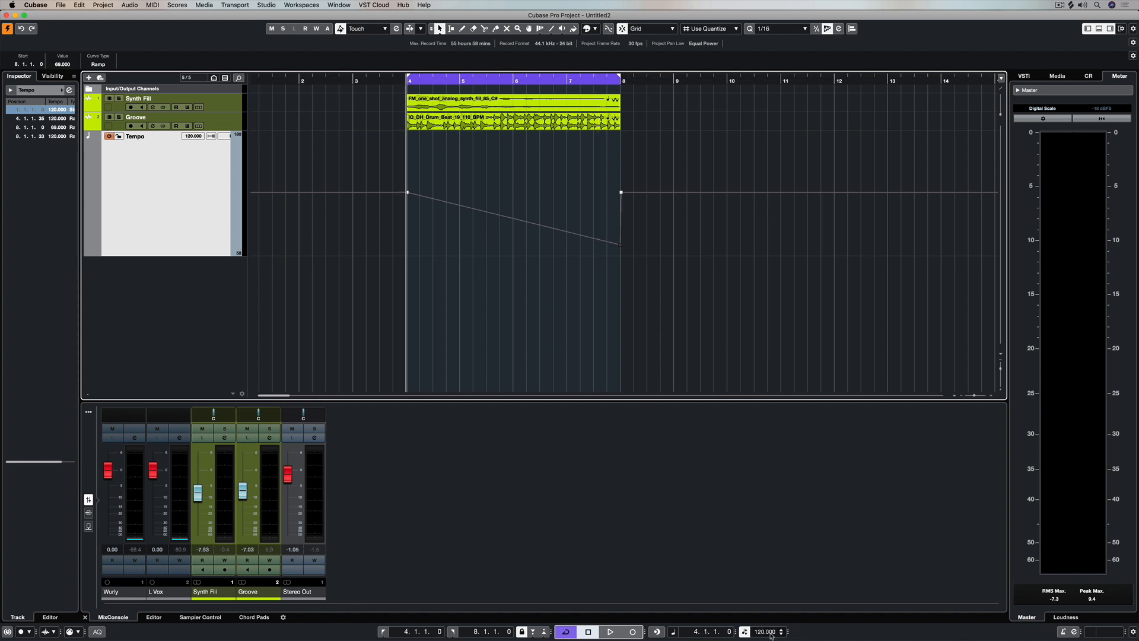
click(610, 631)
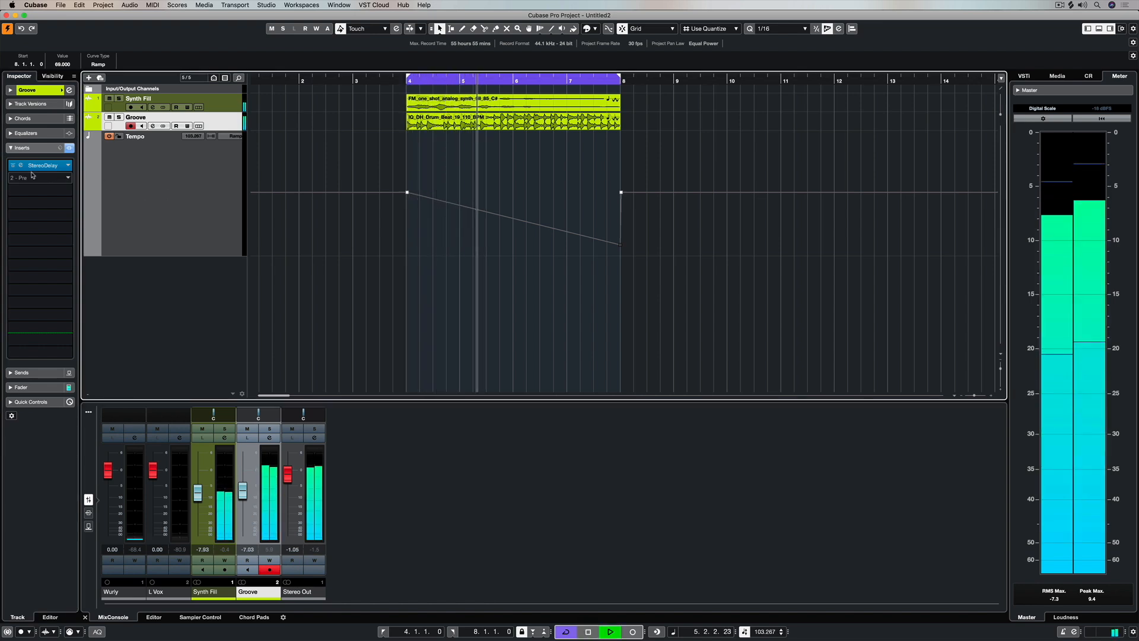
click(42, 165)
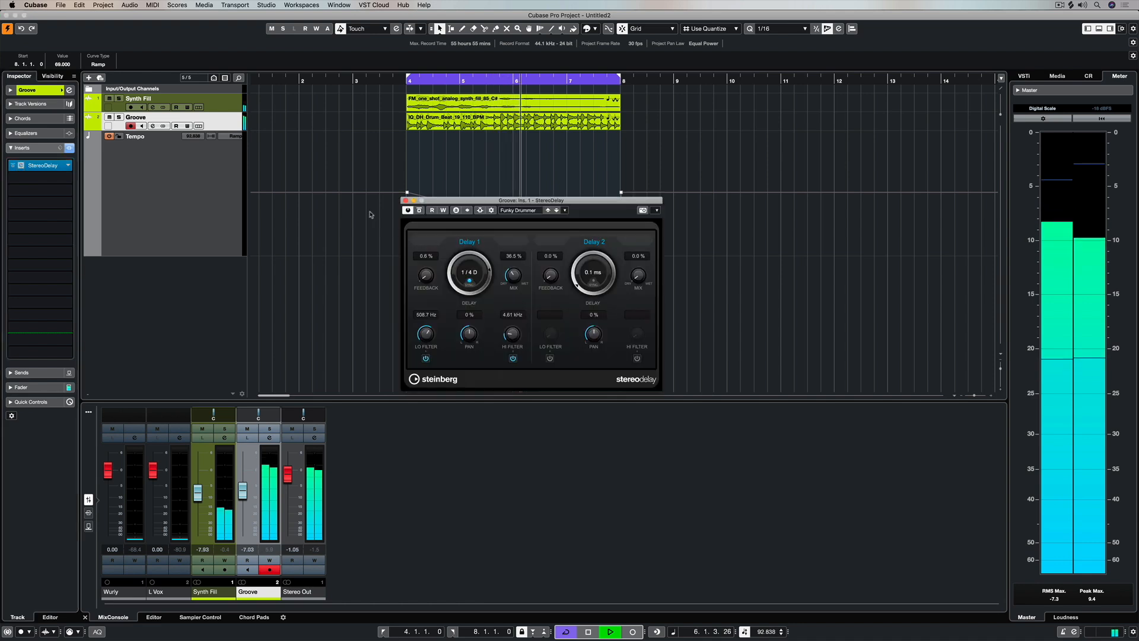
drag(530, 200, 347, 162)
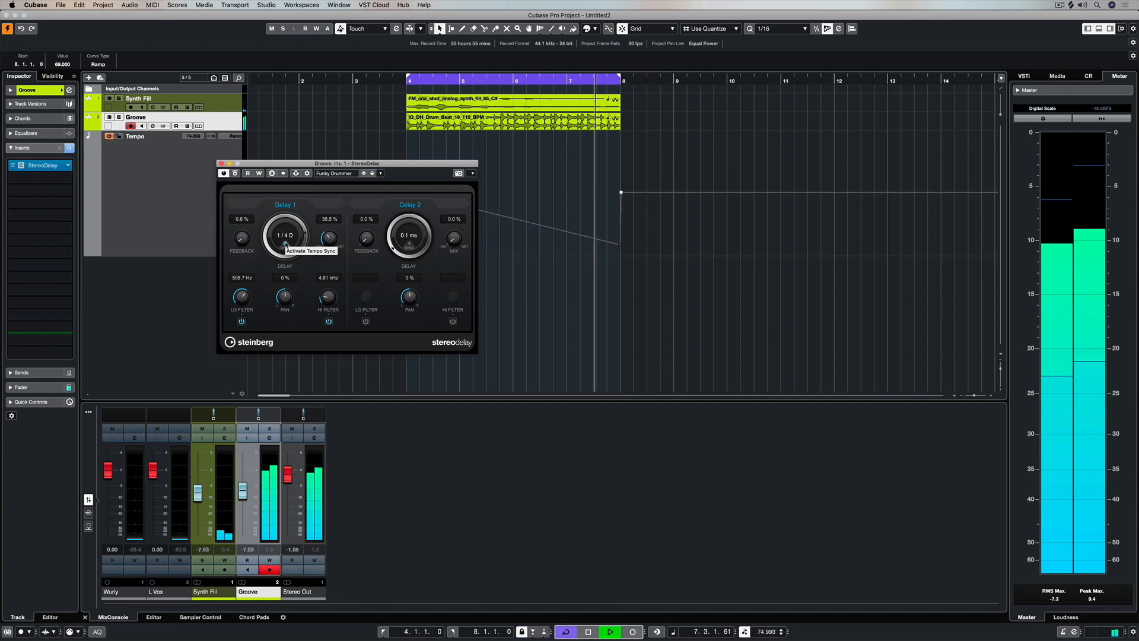
click(222, 164)
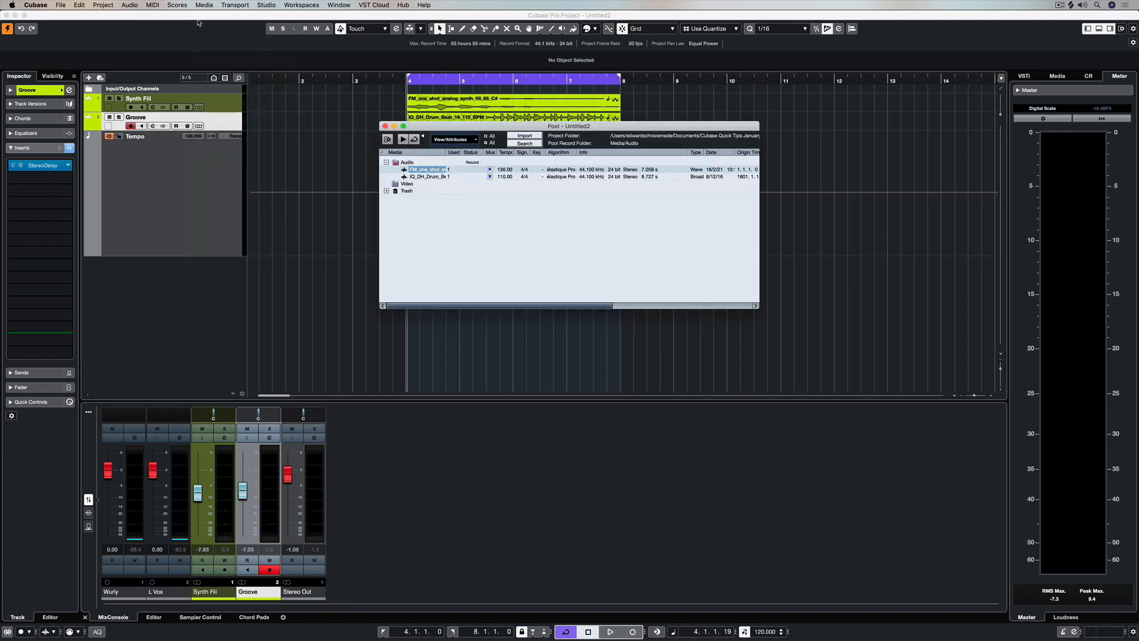
Assign élastique stretch algorithms to the drum loop and synth files in the Pool.
click(428, 176)
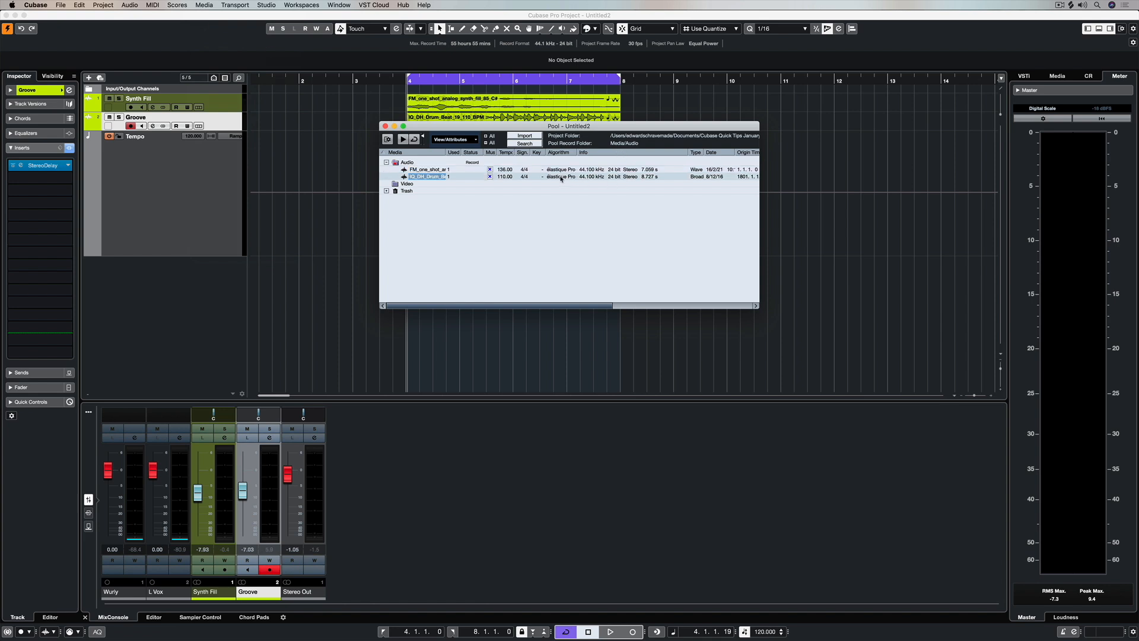
click(560, 175)
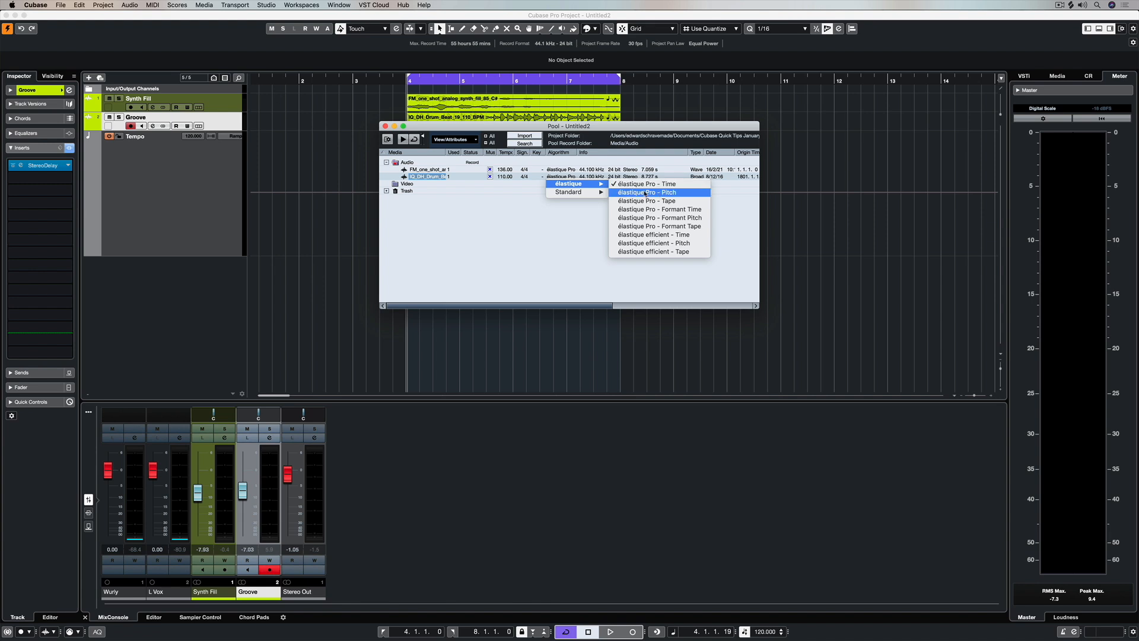
mouse_move(567, 191)
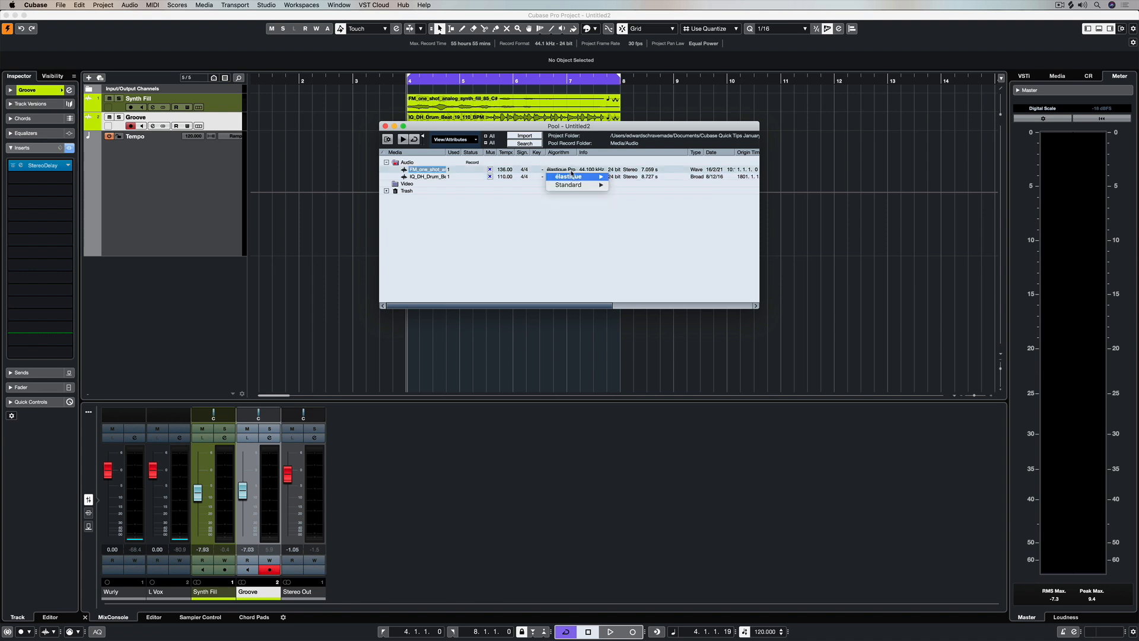
click(568, 177)
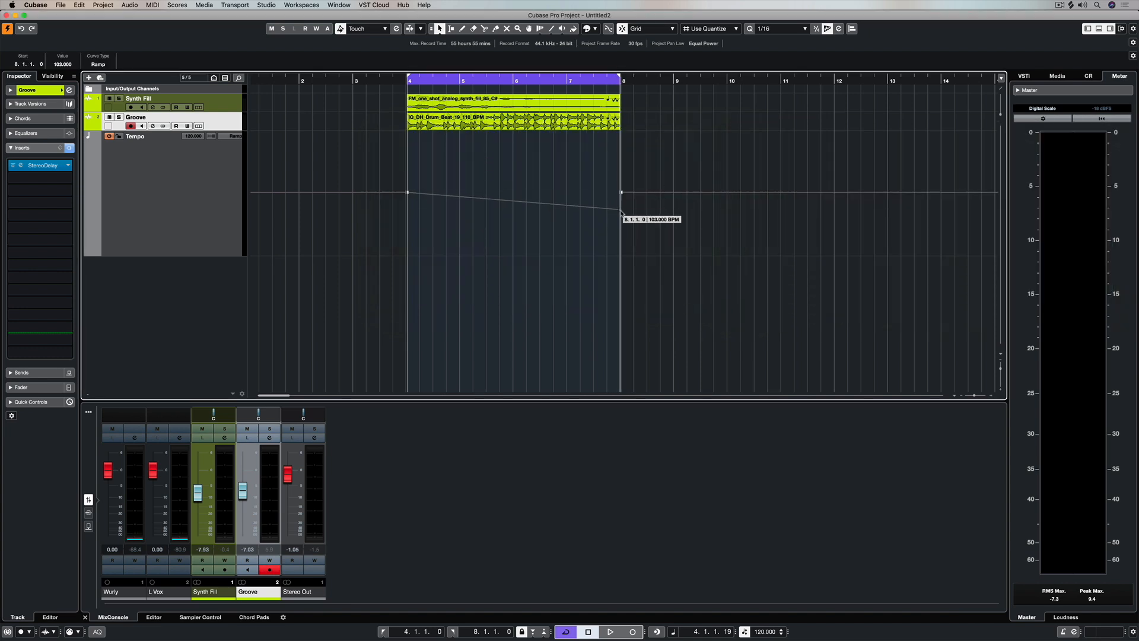
Drop the bar 8 tempo to 84 BPM and bring up the Media menu.
click(610, 631)
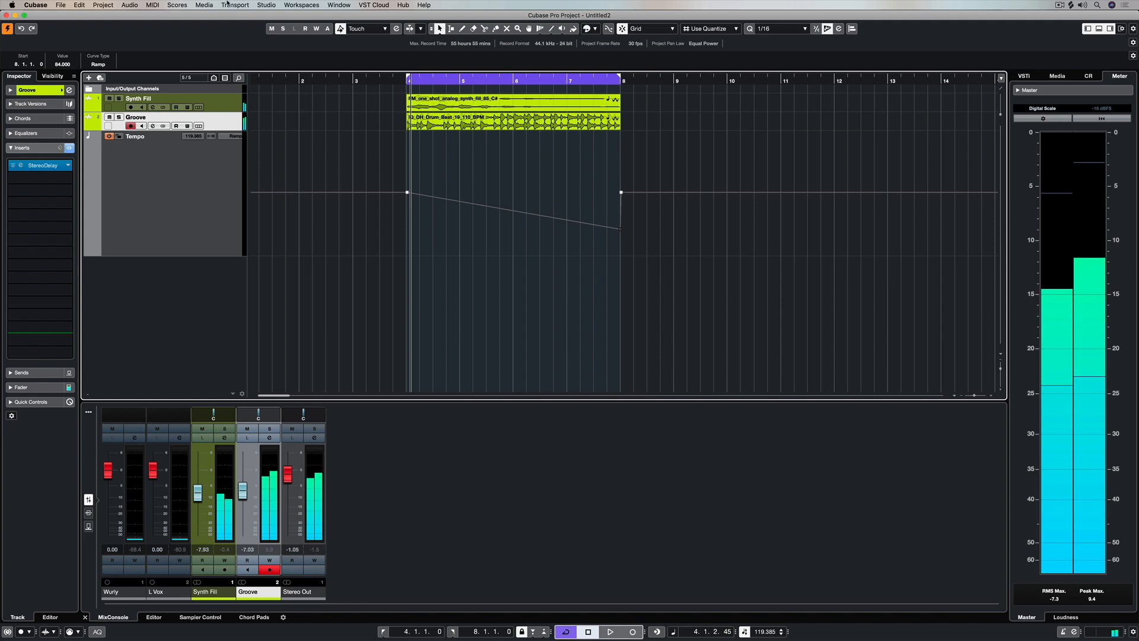
click(203, 5)
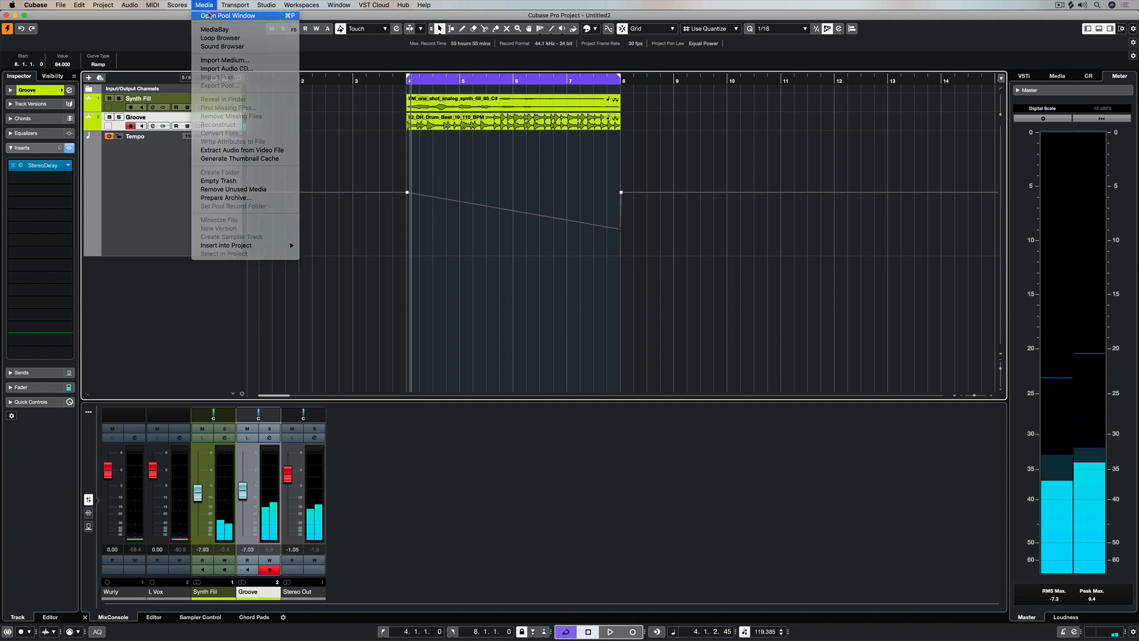
Open the Pool Window, pick an élastique algorithm for the drum file, and return to bar 4.
click(228, 16)
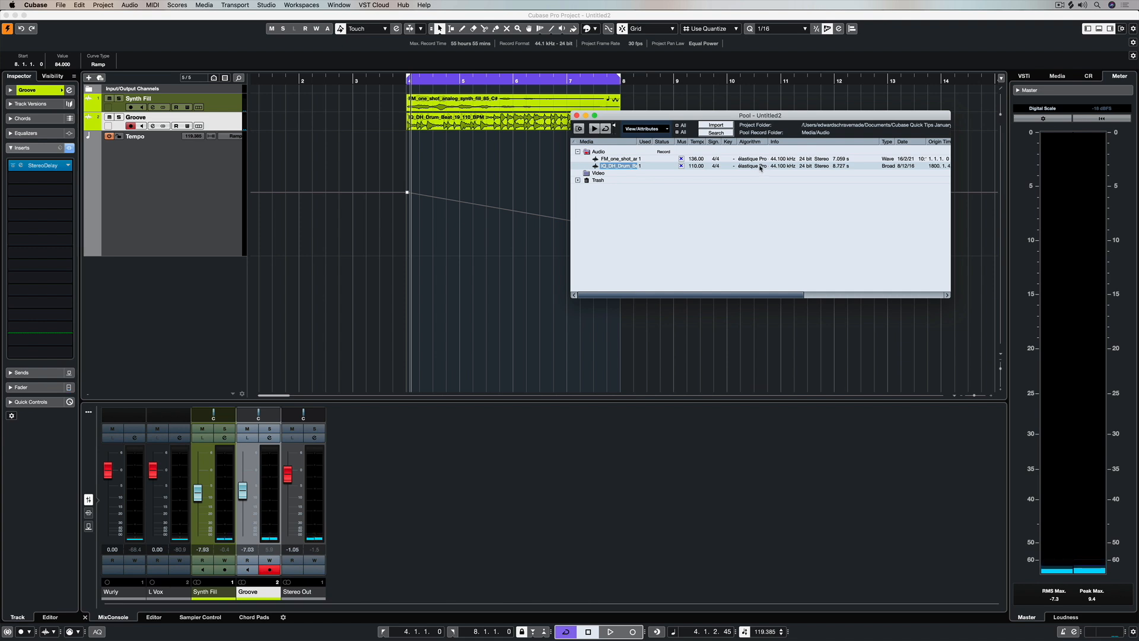
click(752, 166)
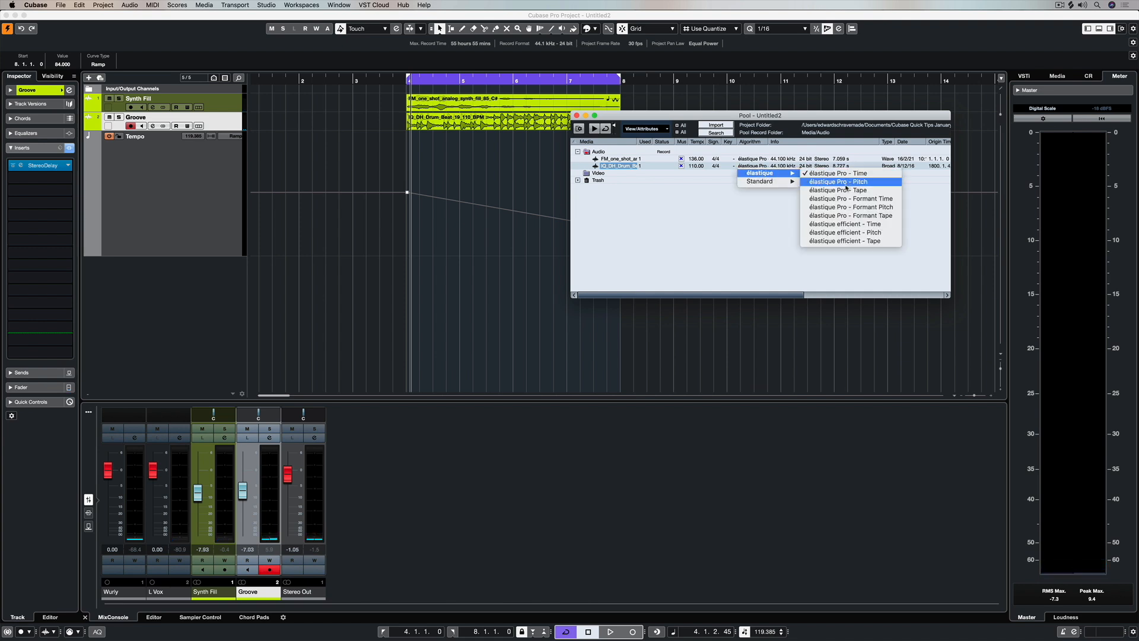
mouse_move(838, 190)
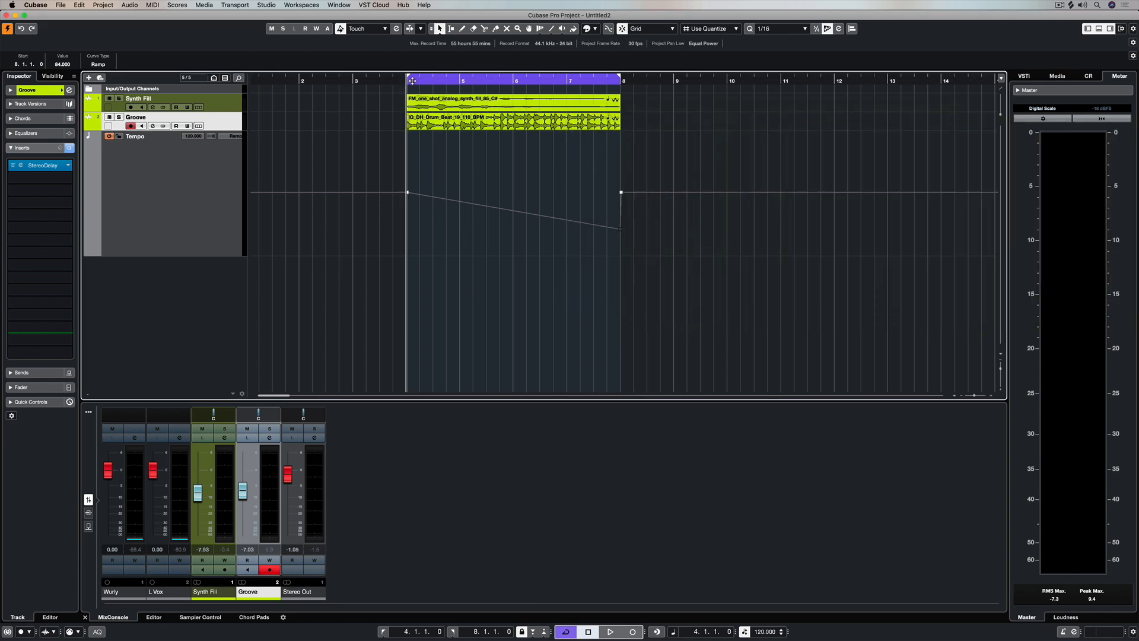
click(610, 630)
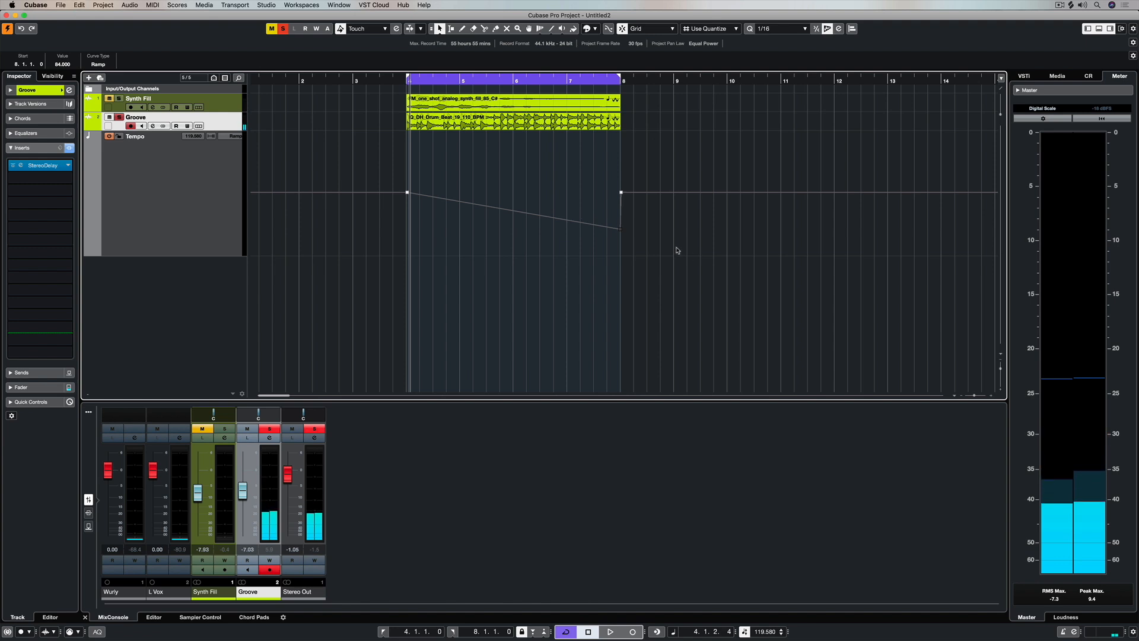
Return bar 8 to 120 BPM and add tempo points near bars 6–7 dipping to about 57 BPM.
drag(621, 228, 621, 192)
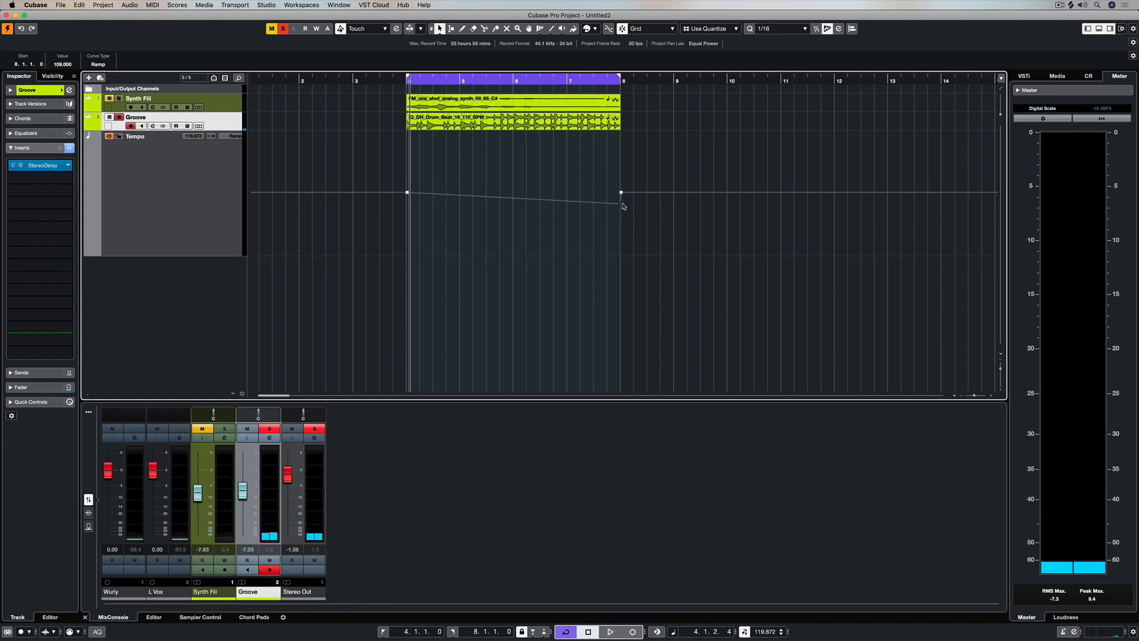
drag(620, 192, 621, 191)
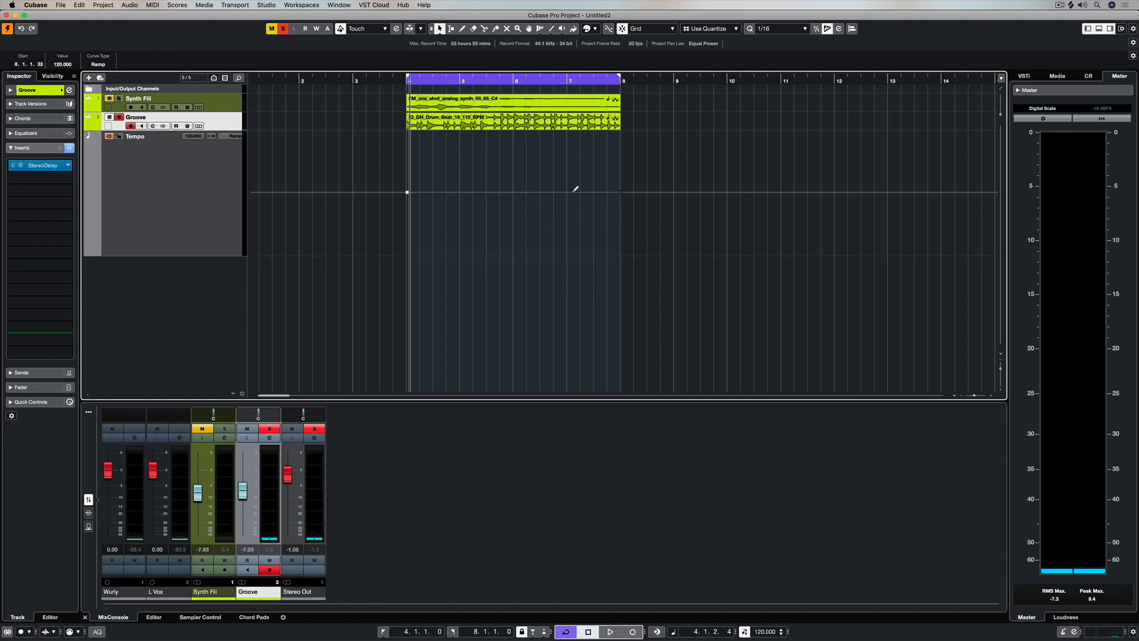
drag(621, 192, 567, 242)
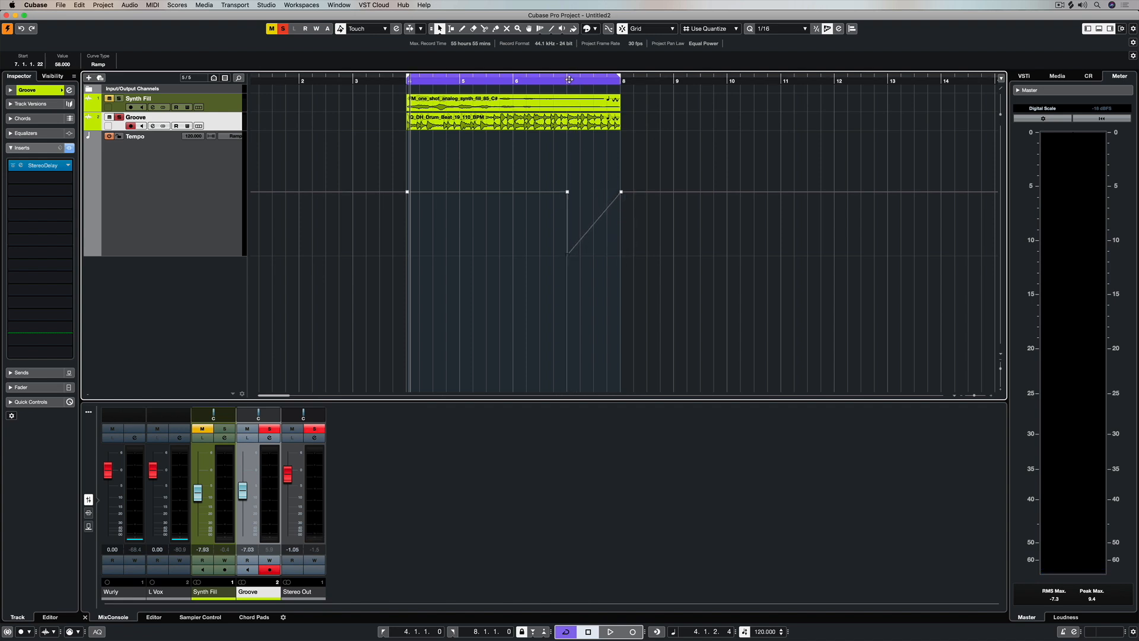
click(610, 631)
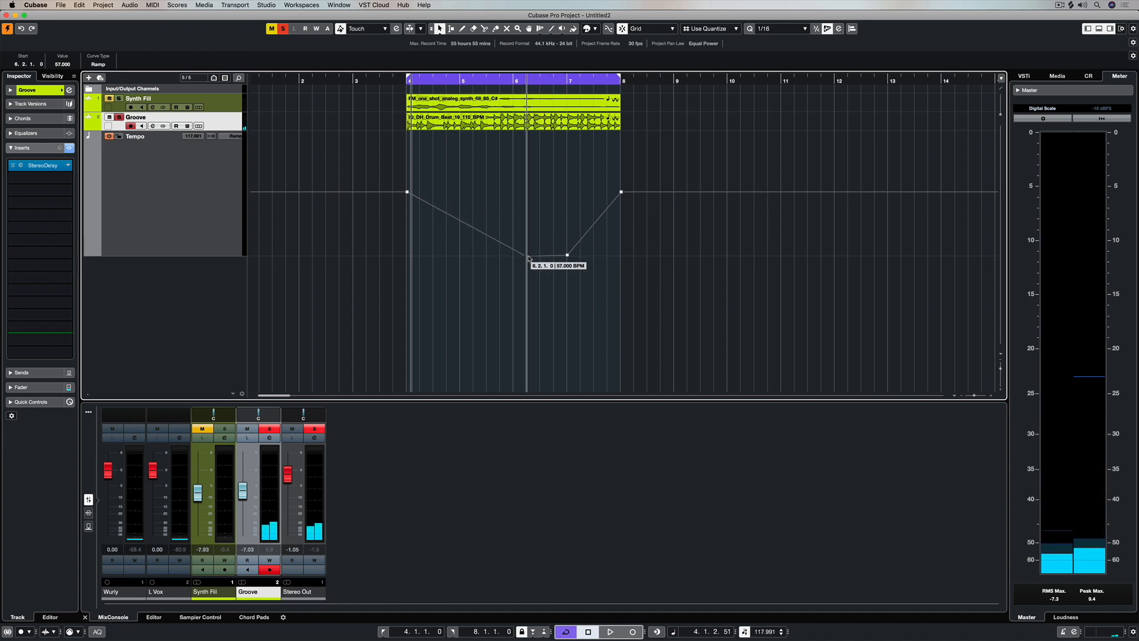
drag(529, 258, 568, 254)
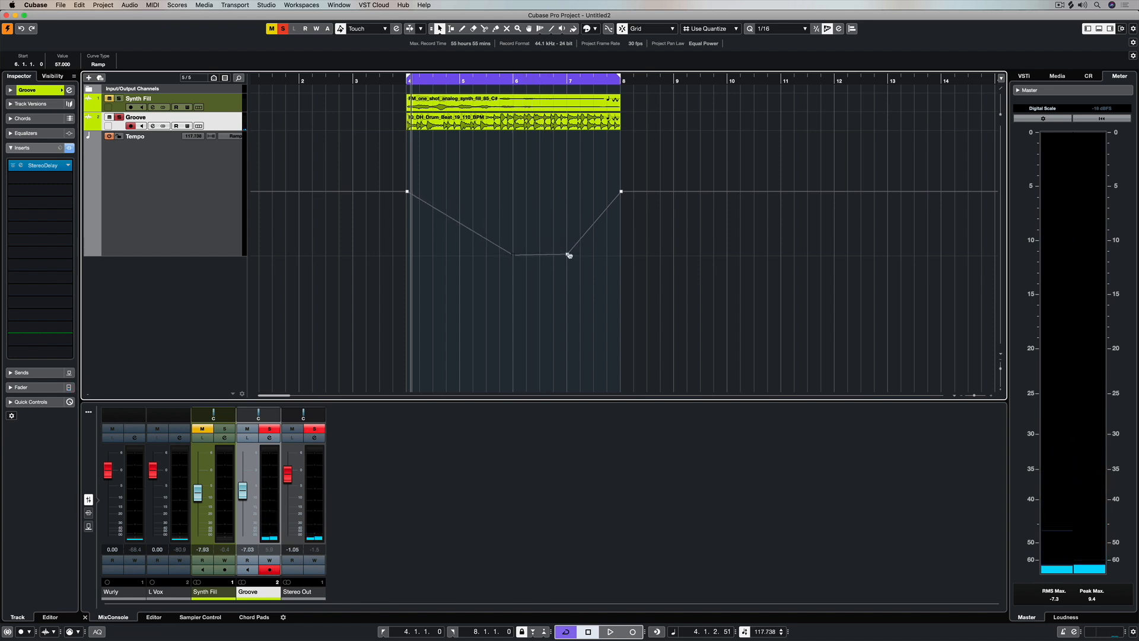
drag(569, 255, 512, 254)
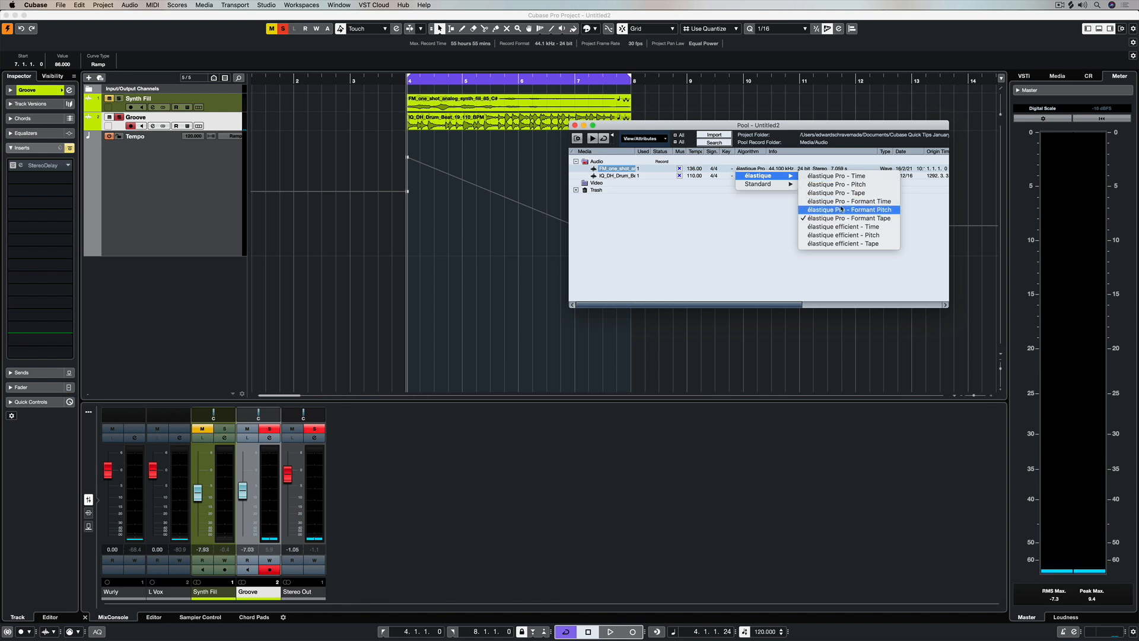
mouse_move(835, 192)
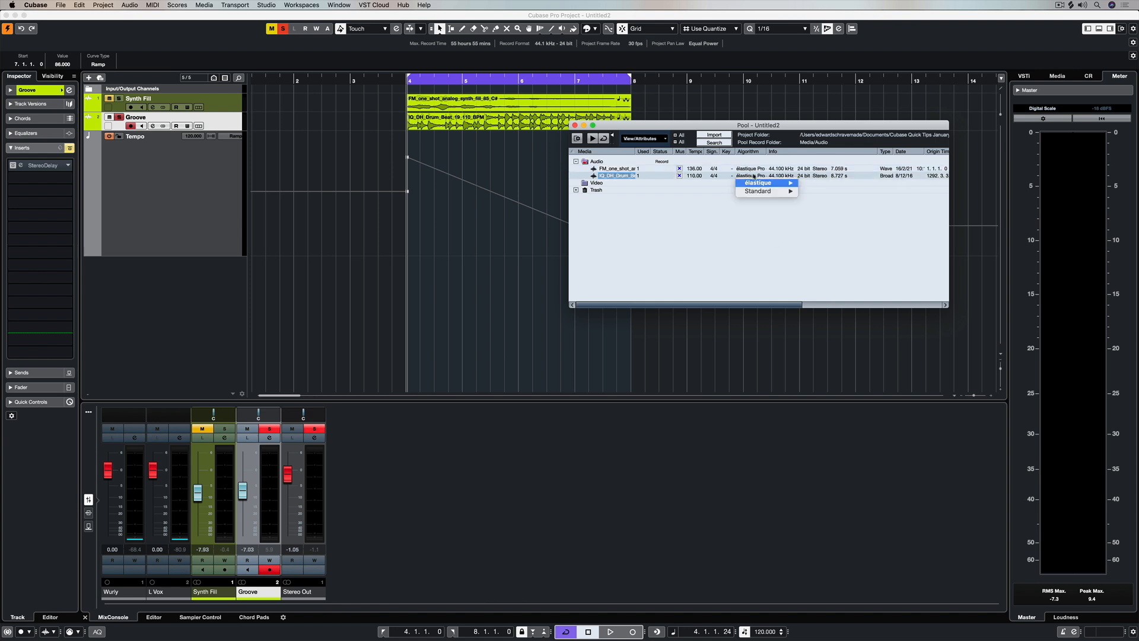
mouse_move(757, 191)
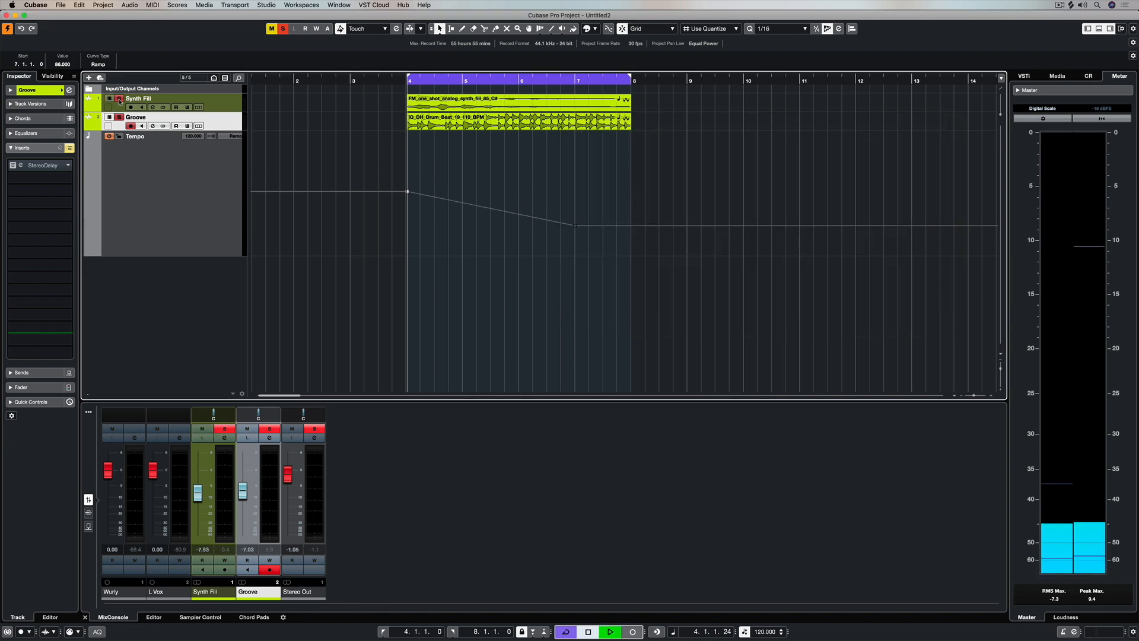
click(609, 631)
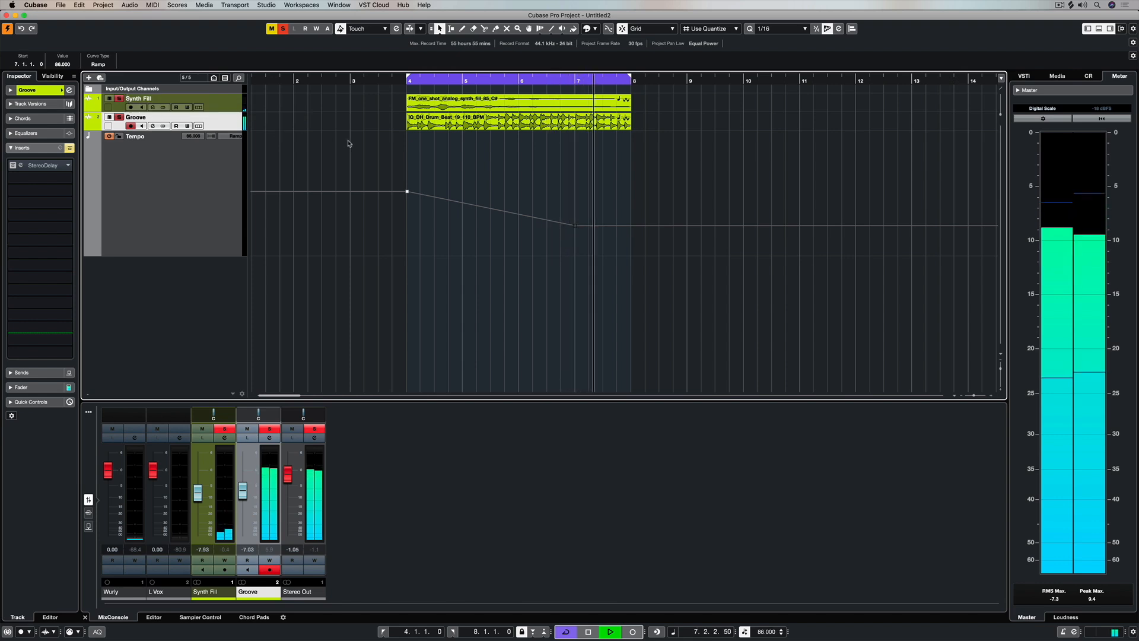
click(586, 631)
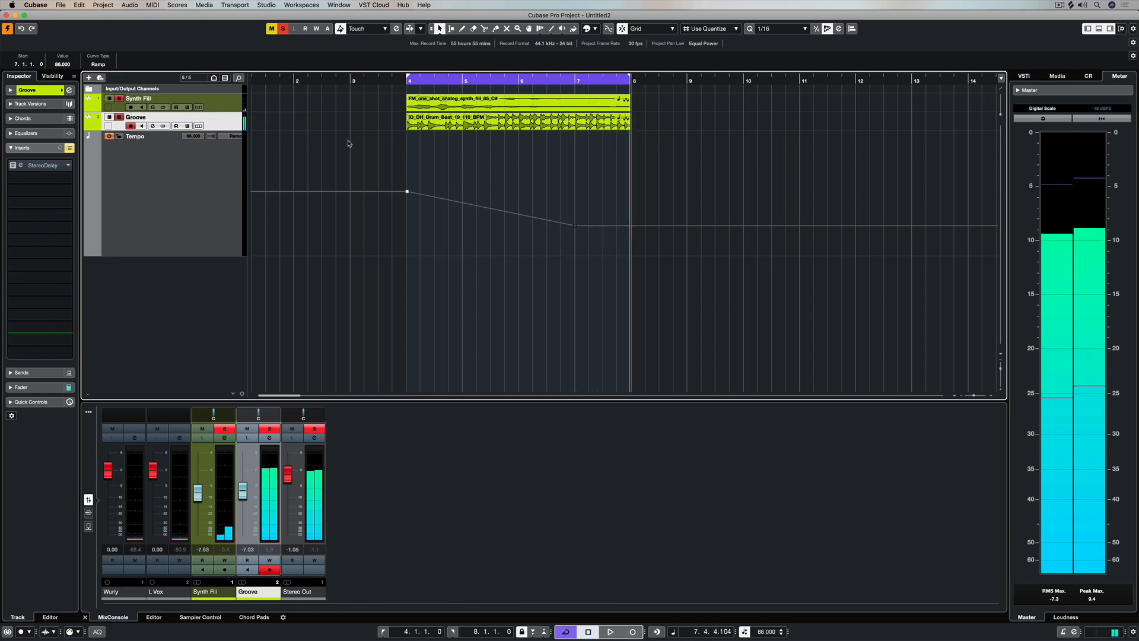